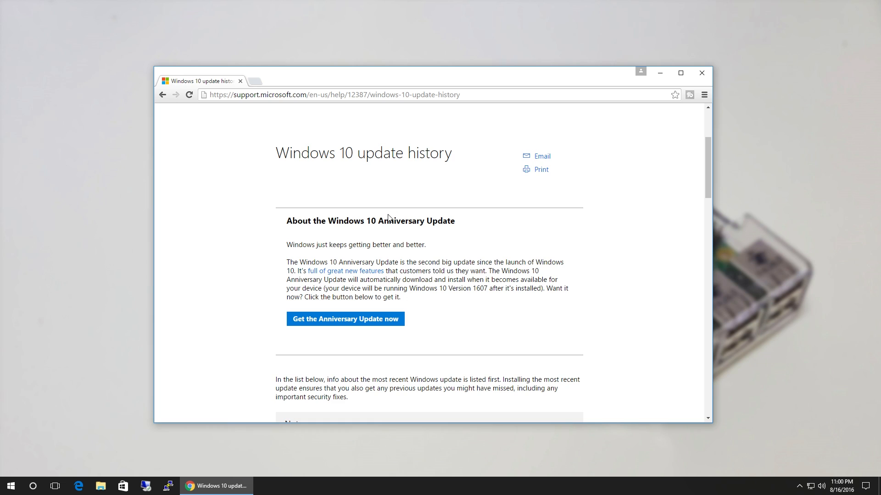
{"action": "mouse_move", "coordinate": [309, 215]}
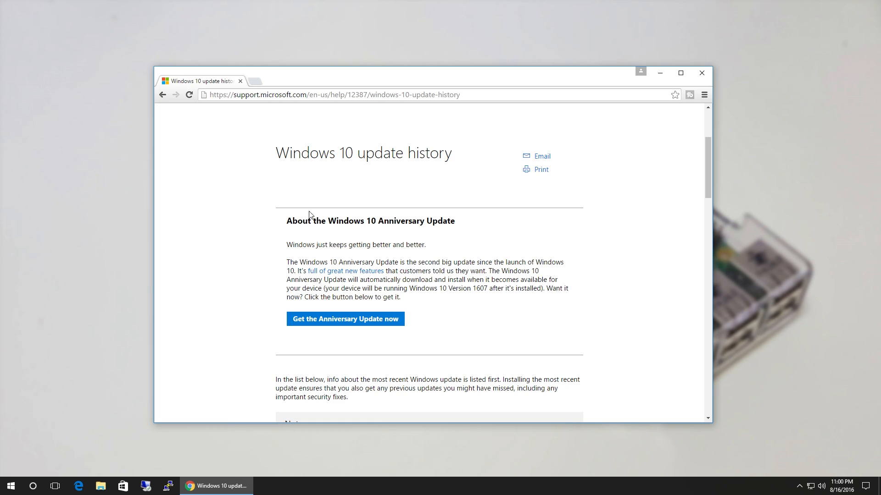
{"action": "mouse_move", "coordinate": [439, 288]}
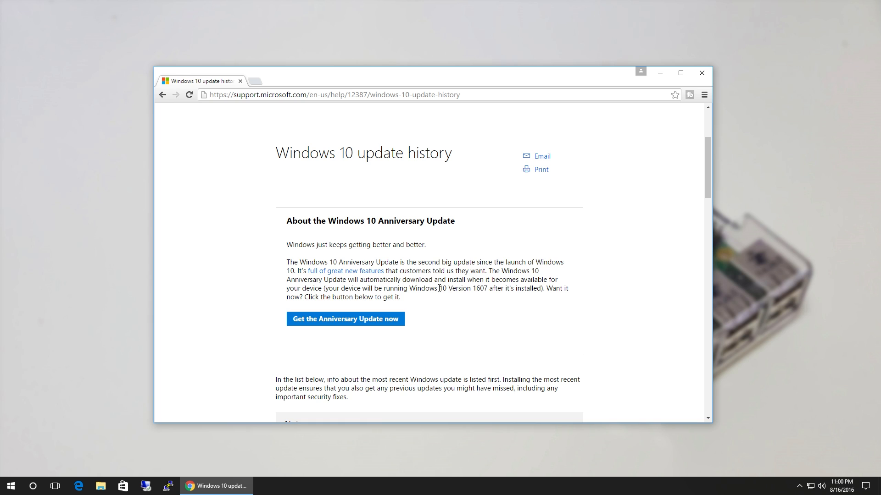
{"action": "mouse_move", "coordinate": [341, 177]}
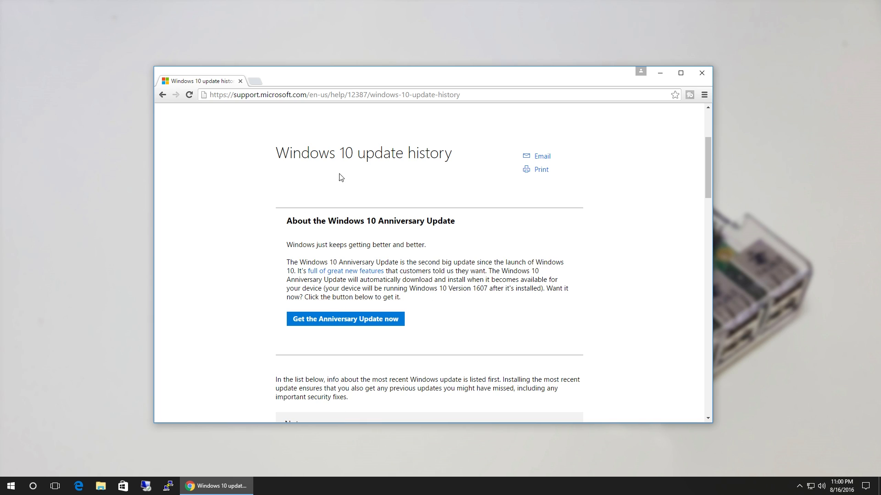
{"action": "mouse_move", "coordinate": [463, 135]}
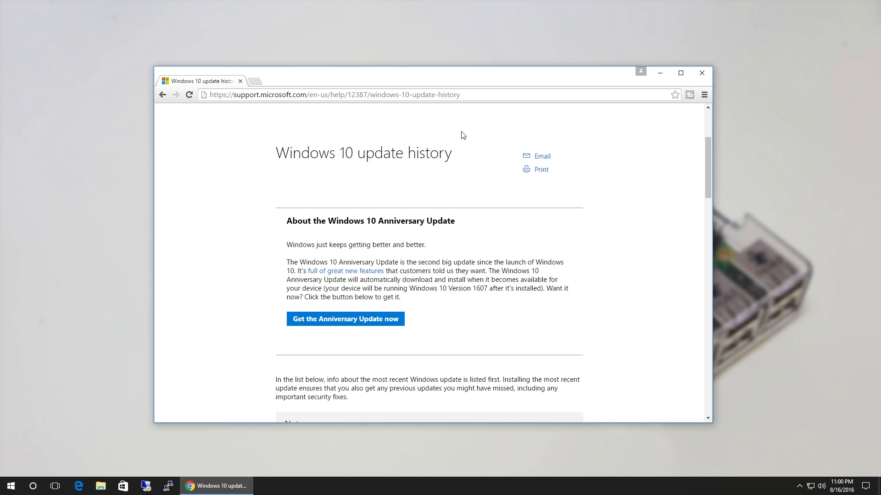
Switch Windows to Developer mode under Update & security > For developers, confirming with Yes
{"action": "left_click", "coordinate": [10, 486]}
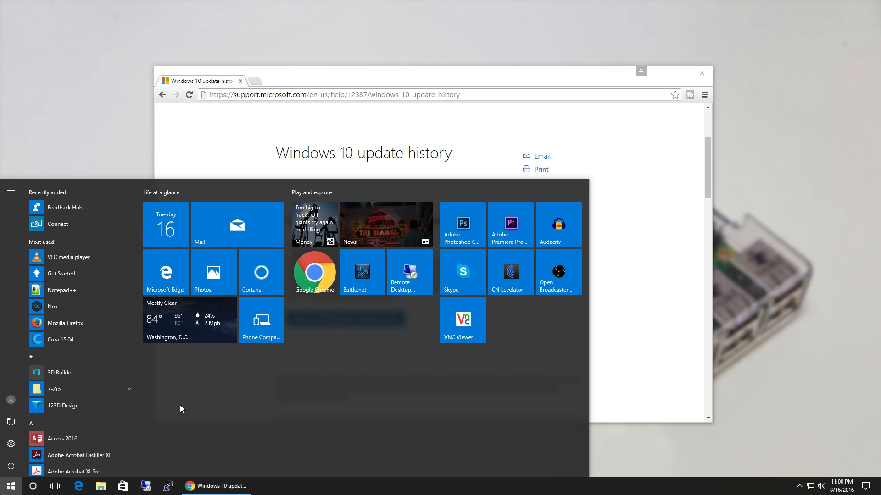
{"action": "mouse_move", "coordinate": [70, 371]}
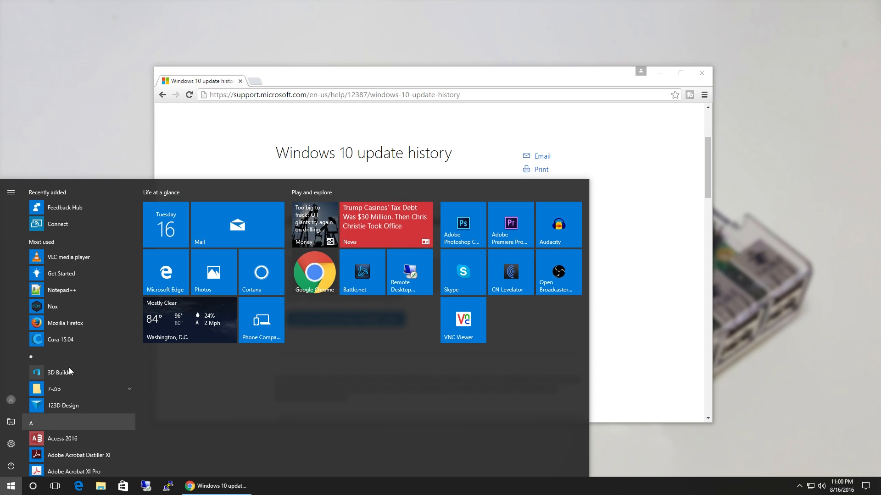
{"action": "left_click", "coordinate": [10, 444]}
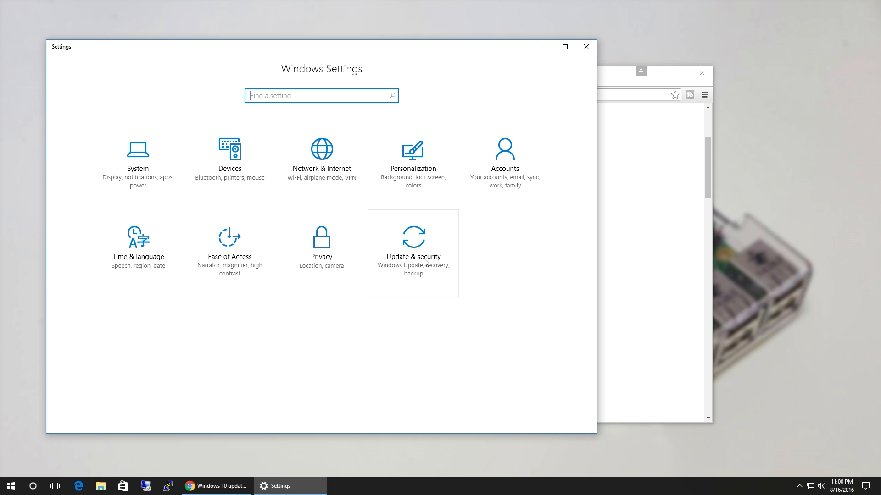
{"action": "left_click", "coordinate": [413, 247]}
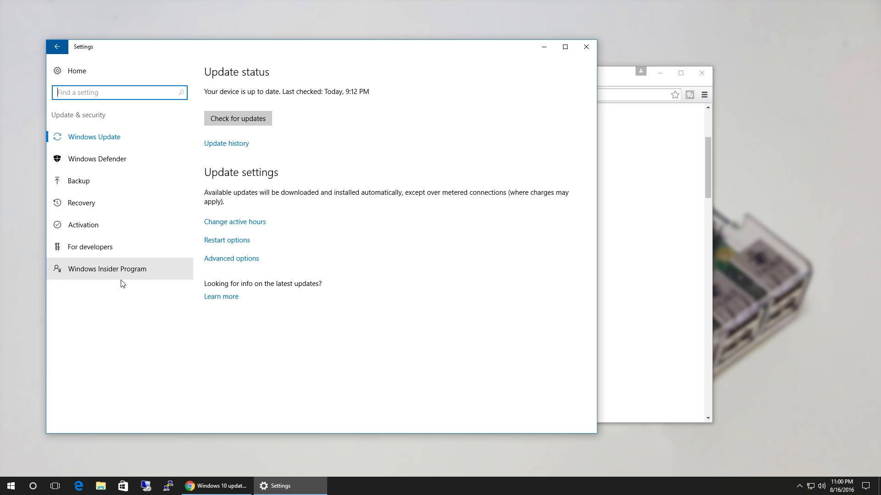
{"action": "left_click", "coordinate": [90, 246]}
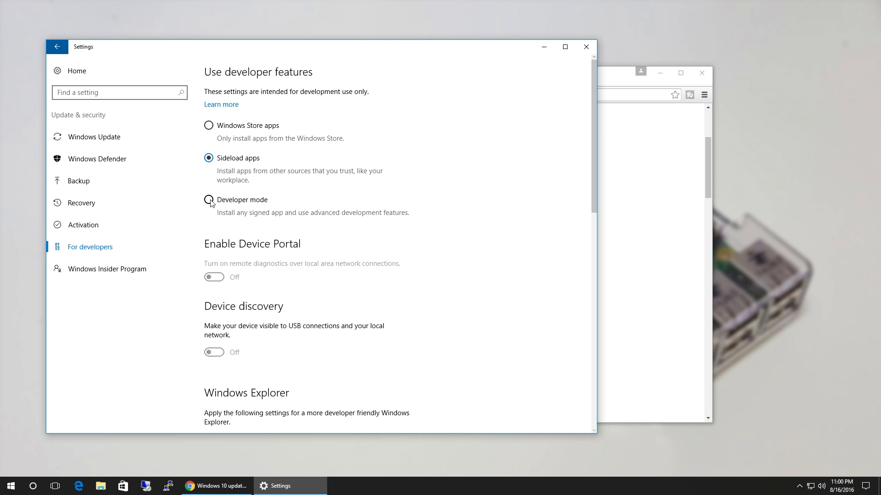
{"action": "left_click", "coordinate": [208, 200]}
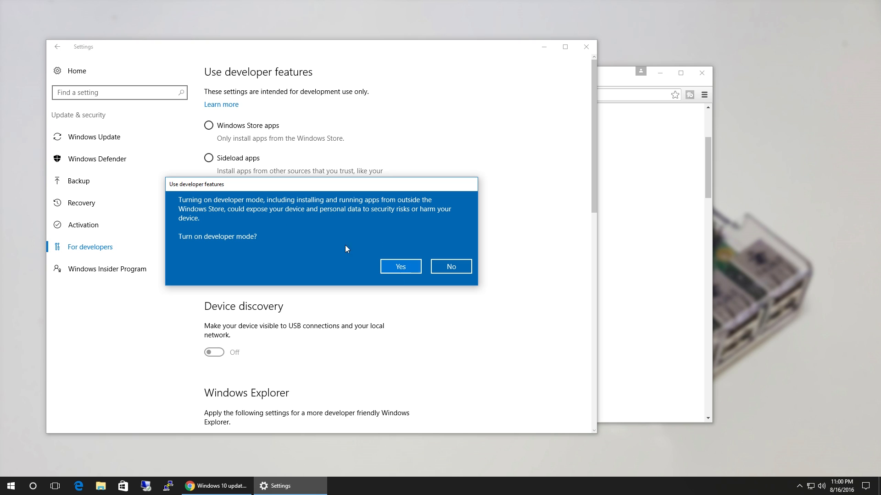
{"action": "left_click", "coordinate": [400, 266]}
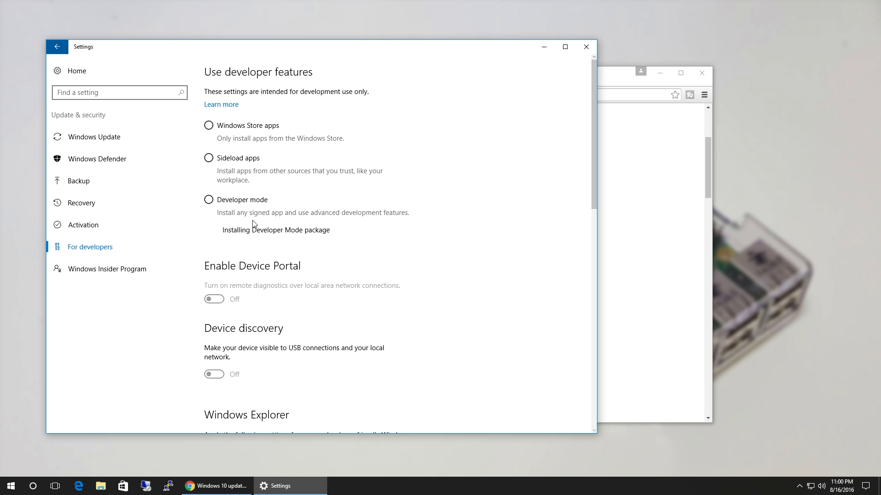
{"action": "left_click", "coordinate": [208, 200]}
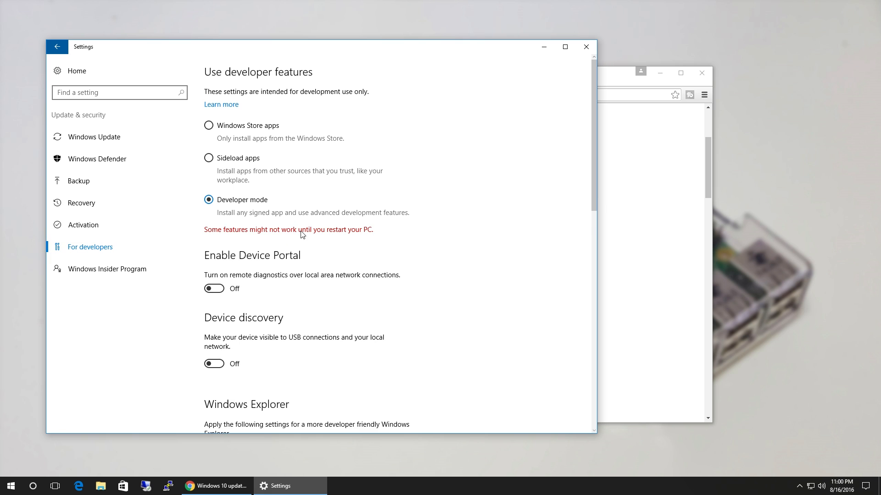
{"action": "mouse_move", "coordinate": [326, 234]}
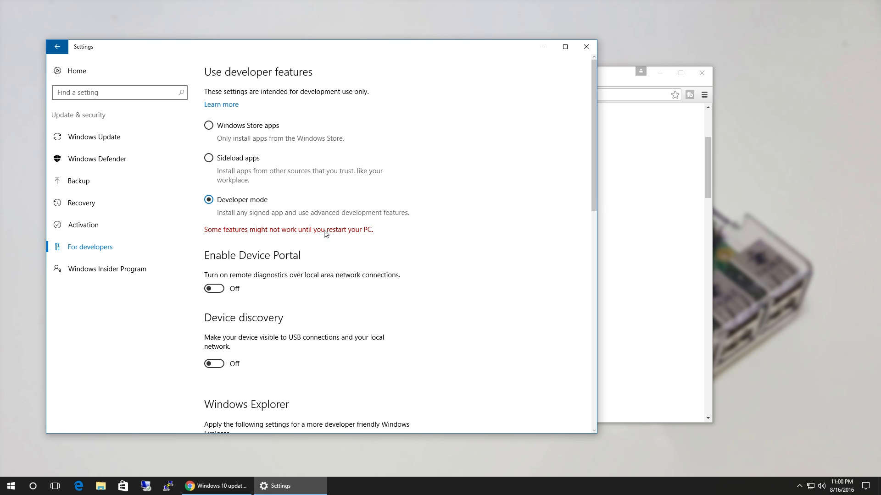
{"action": "left_click", "coordinate": [10, 486]}
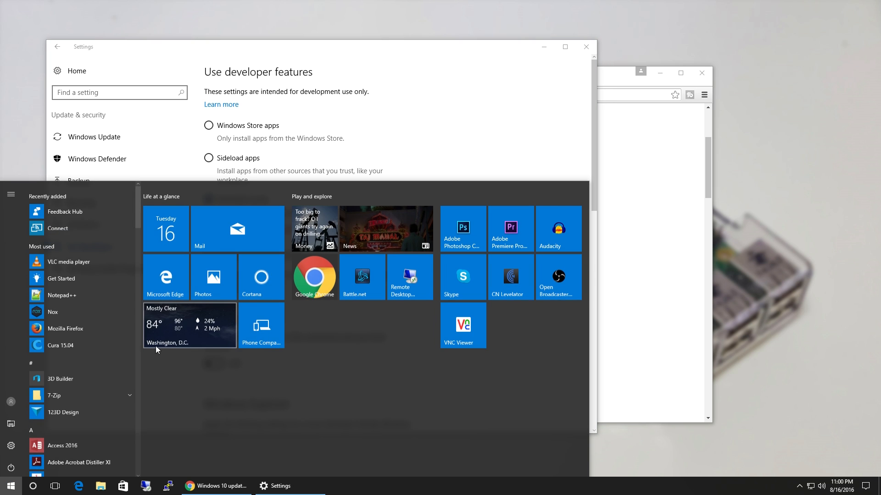
Tick Windows Subsystem for Linux (Beta) in Control Panel's Windows Features list
{"action": "right_click", "coordinate": [10, 486]}
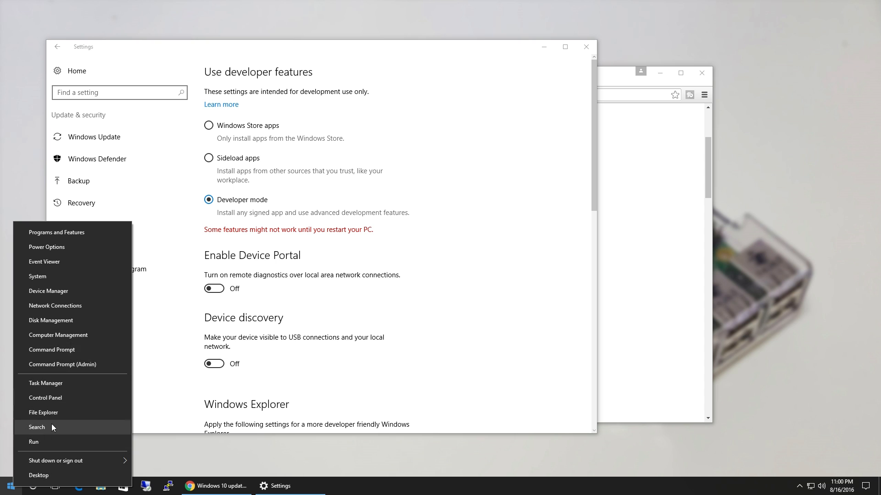
{"action": "mouse_move", "coordinate": [68, 335]}
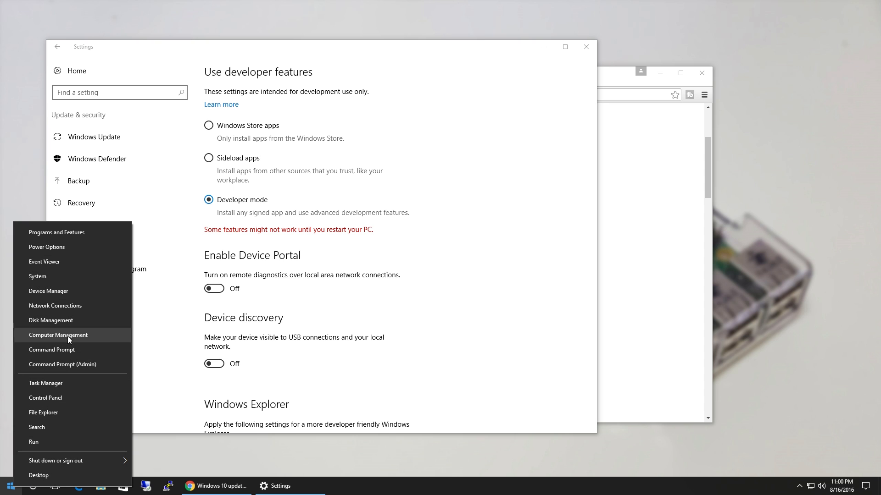
{"action": "left_click", "coordinate": [45, 397]}
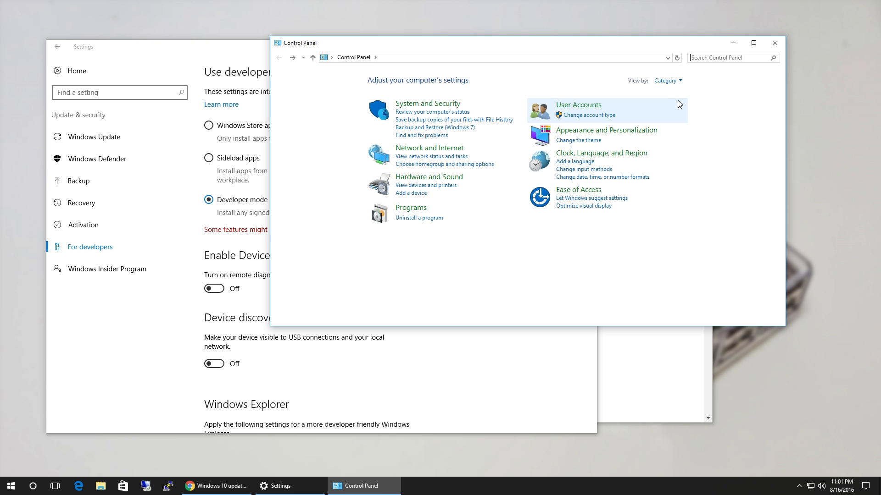
{"action": "left_click", "coordinate": [668, 80]}
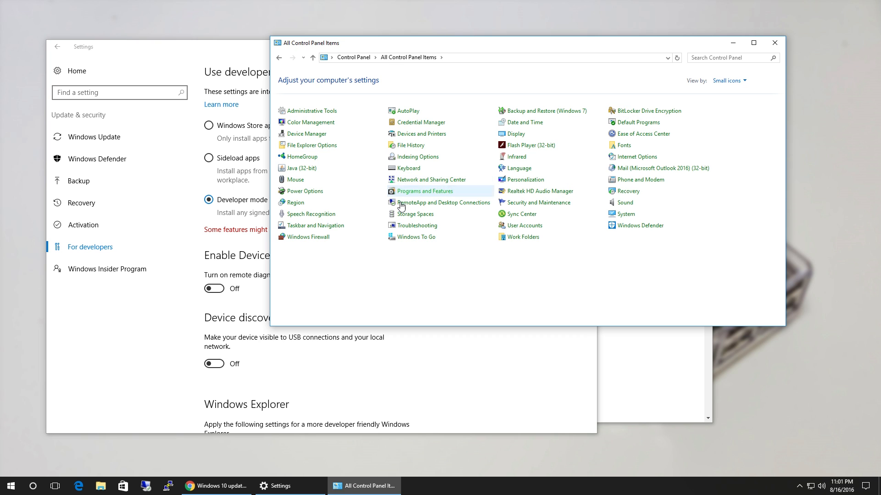
{"action": "mouse_move", "coordinate": [546, 237]}
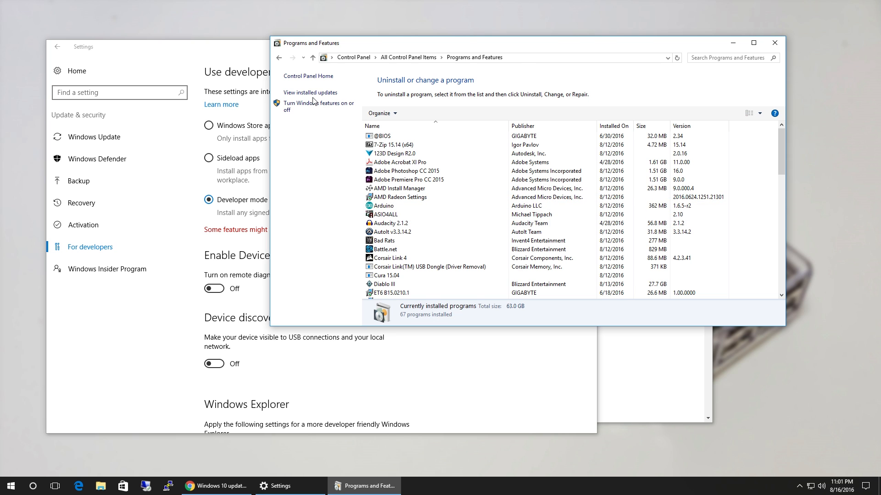
{"action": "left_click", "coordinate": [318, 106]}
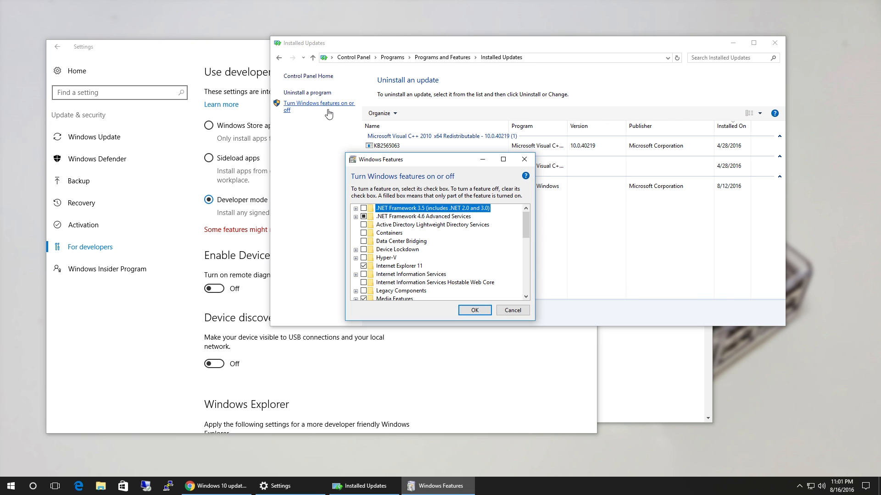
{"action": "scroll", "scroll_direction": "down", "scroll_amount": 3}
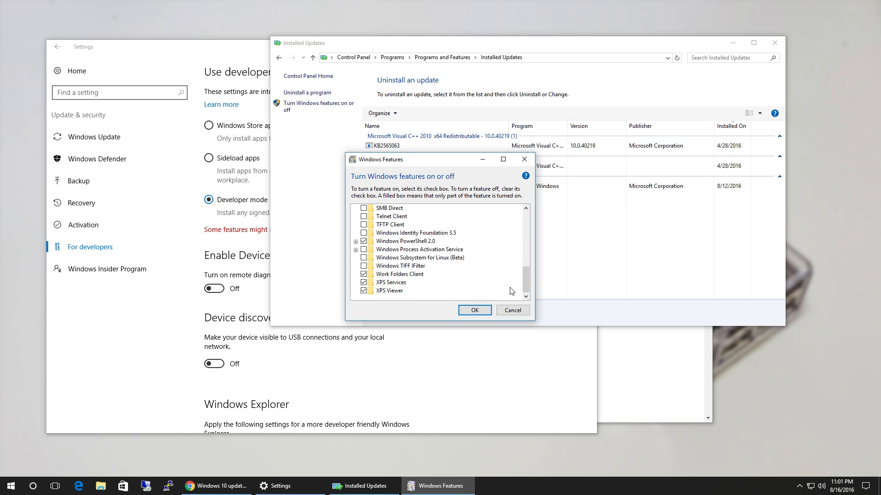
{"action": "left_click", "coordinate": [420, 257]}
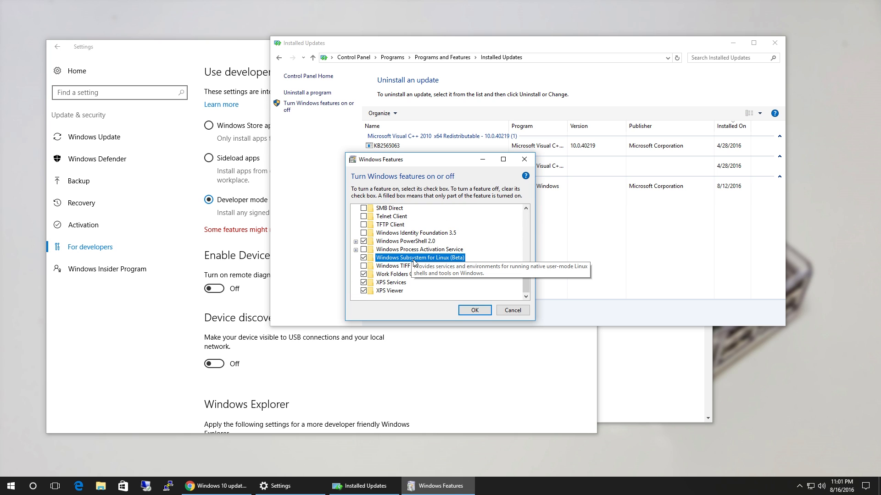
{"action": "mouse_move", "coordinate": [474, 310]}
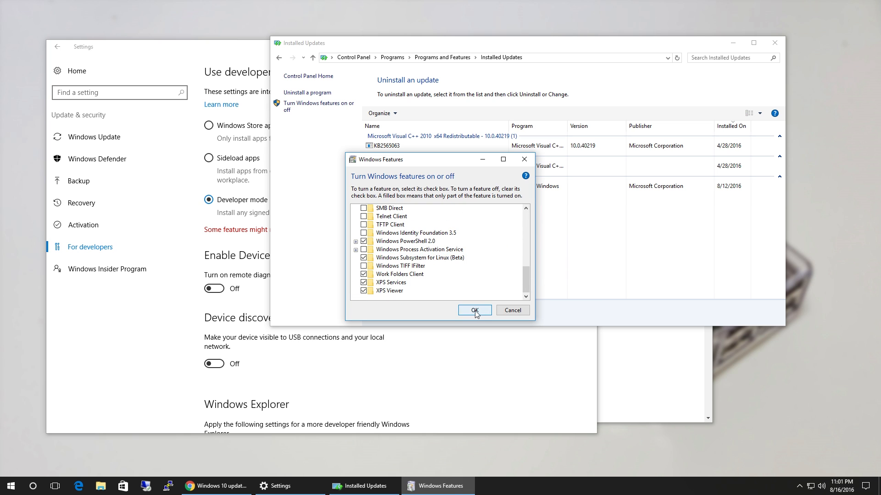
Confirm the Windows Features change with OK
{"action": "left_click", "coordinate": [473, 310]}
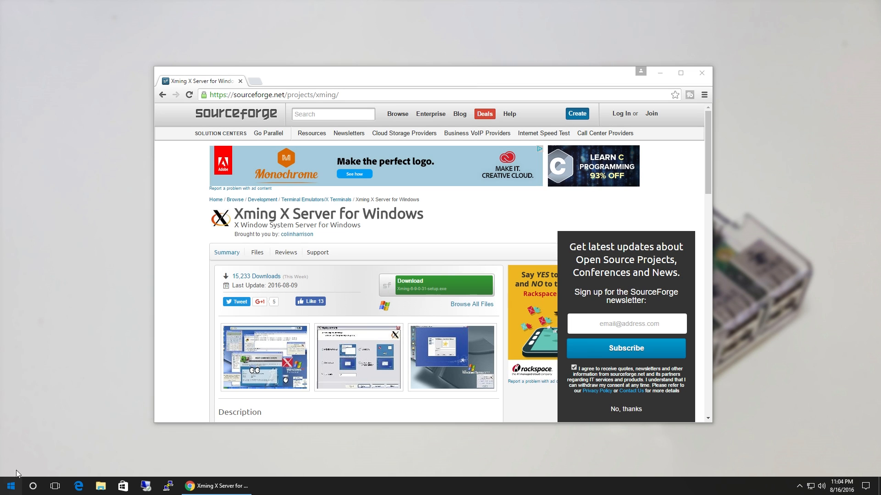
{"action": "mouse_move", "coordinate": [51, 454]}
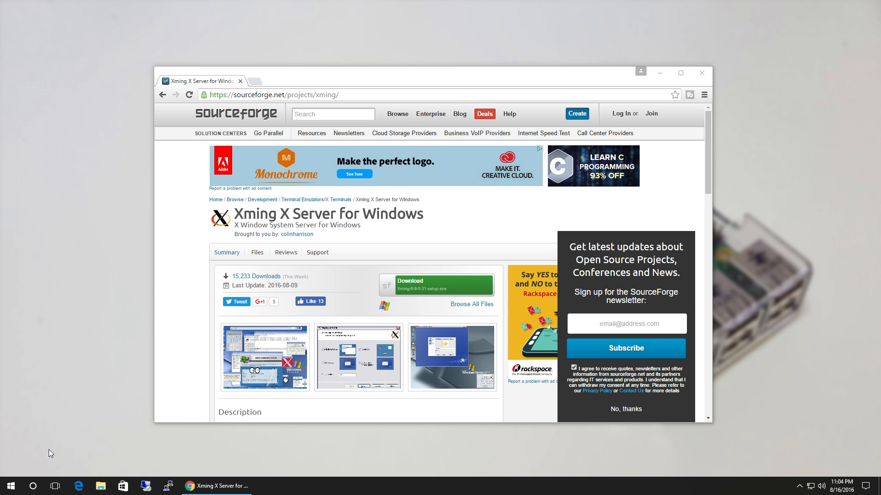
Run bash from Start menu search and answer y to install Ubuntu
{"action": "left_click", "coordinate": [10, 486]}
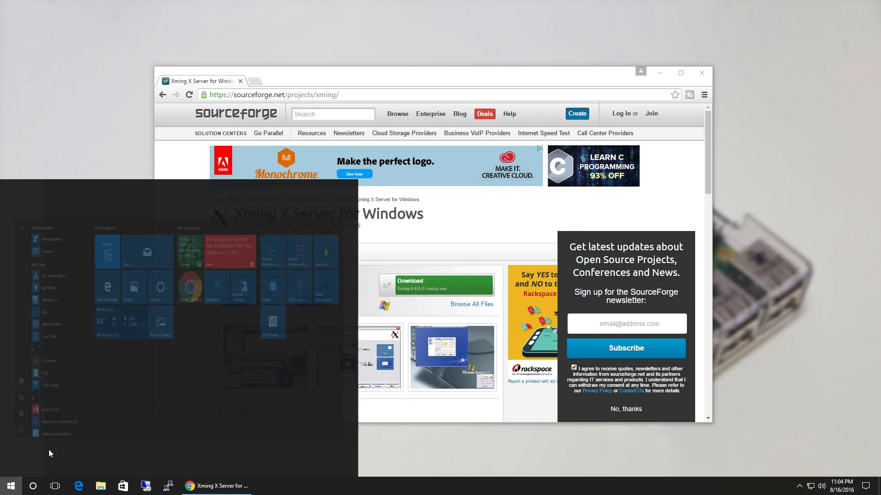
{"action": "type", "text": "ba"}
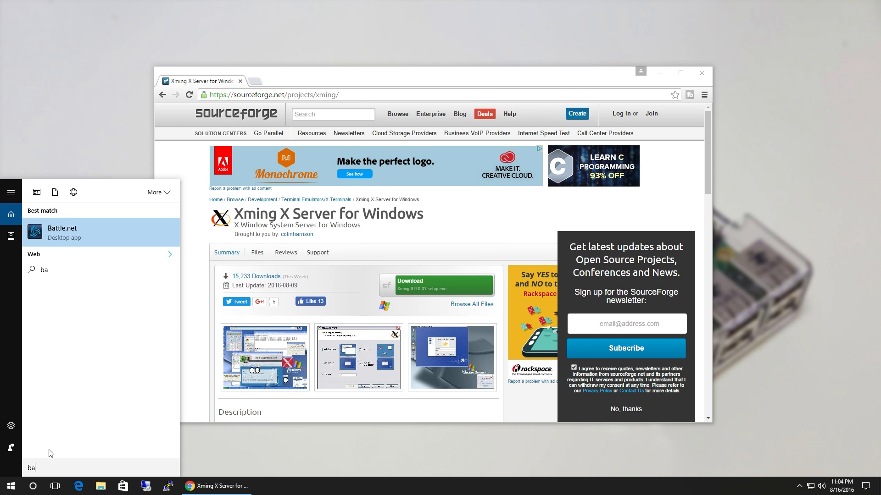
{"action": "type", "text": "sh"}
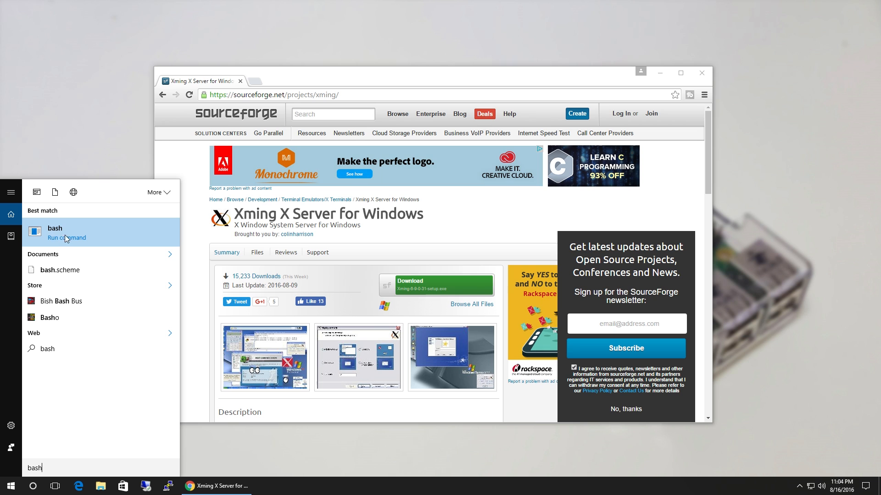
{"action": "left_click", "coordinate": [54, 232]}
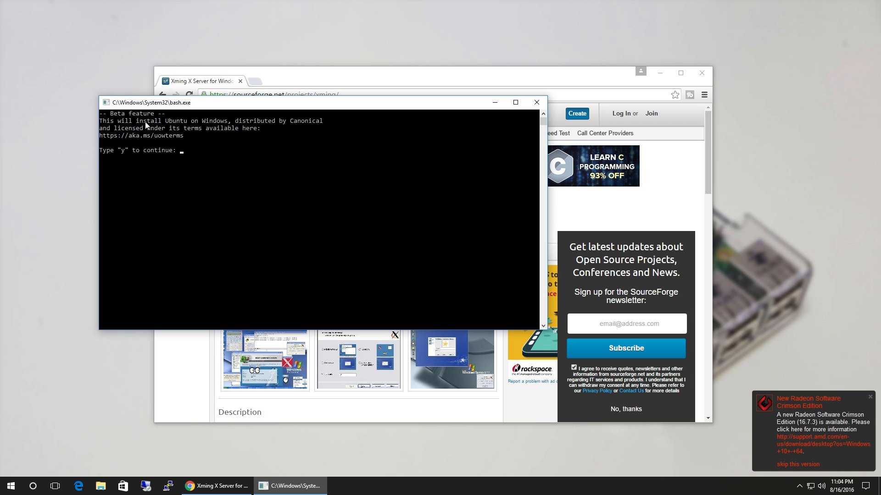
{"action": "mouse_move", "coordinate": [173, 128]}
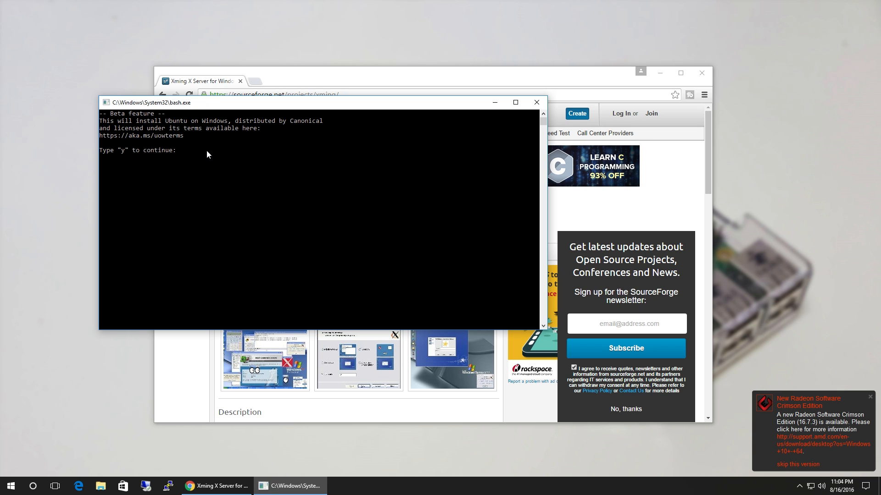
{"action": "type", "text": "y"}
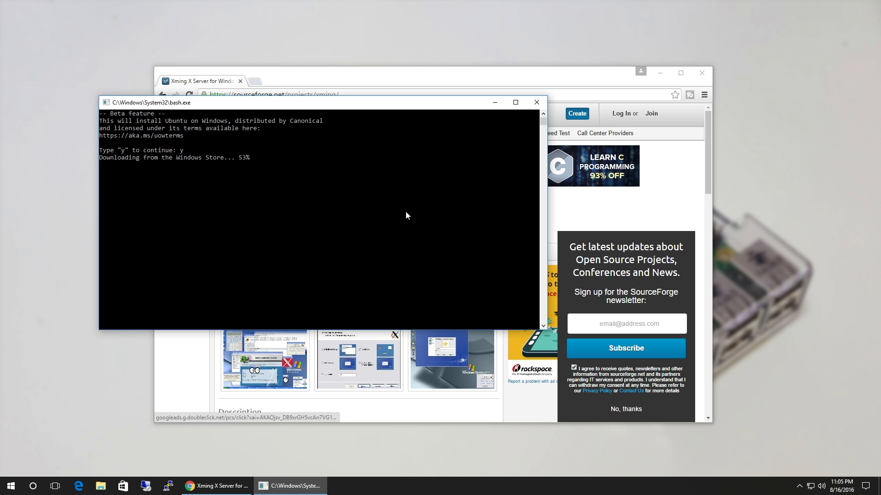
{"action": "mouse_move", "coordinate": [380, 84]}
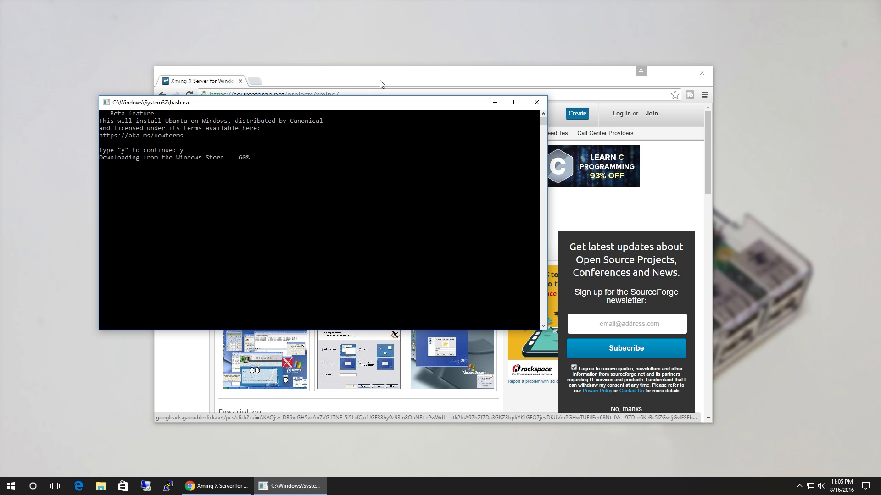
Download the Xming setup file from its SourceForge page in Chrome and run it
{"action": "left_click", "coordinate": [382, 82]}
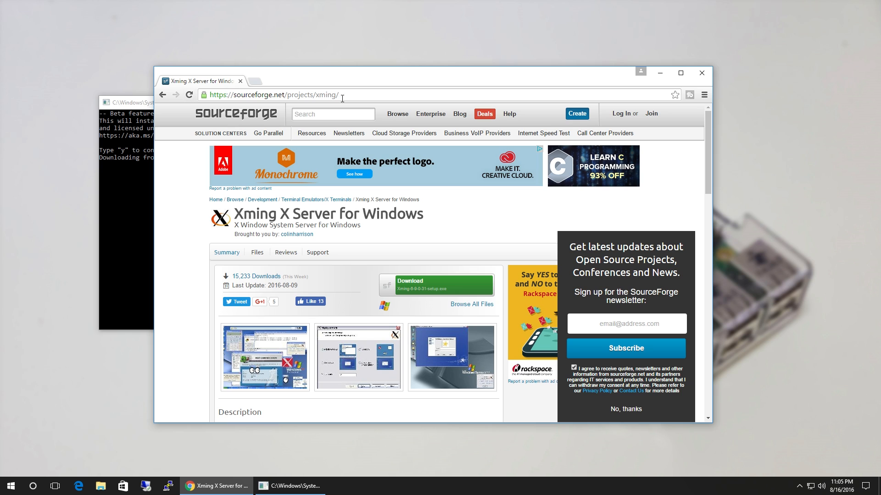
{"action": "left_click", "coordinate": [276, 95]}
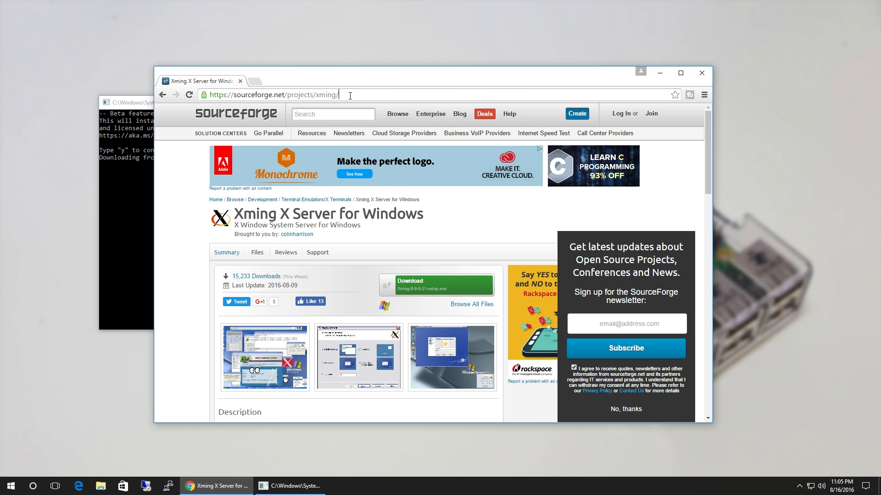
{"action": "left_click", "coordinate": [436, 283]}
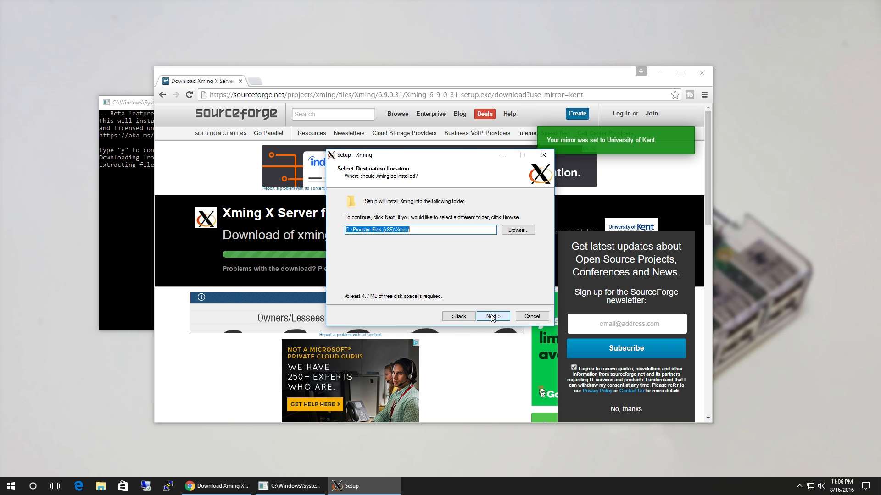
Install Xming with default folder, components and tasks, launch it, and allow firewall access
{"action": "left_click", "coordinate": [491, 316]}
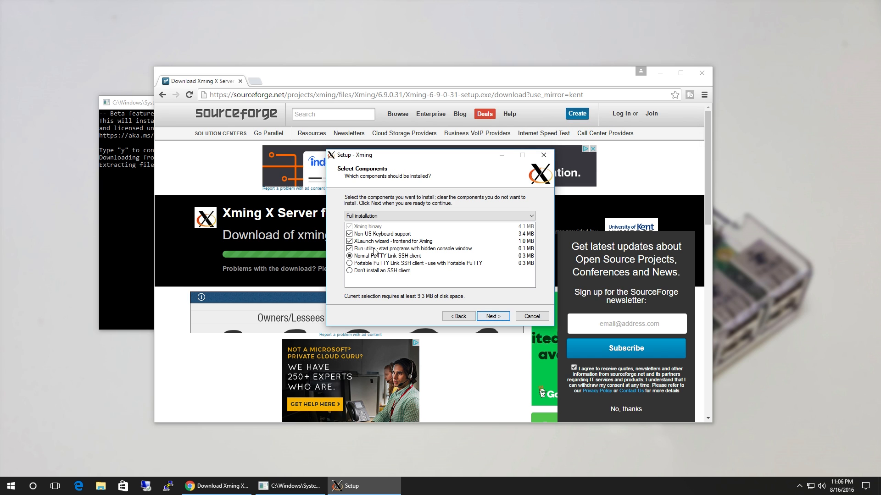
{"action": "left_click", "coordinate": [492, 316]}
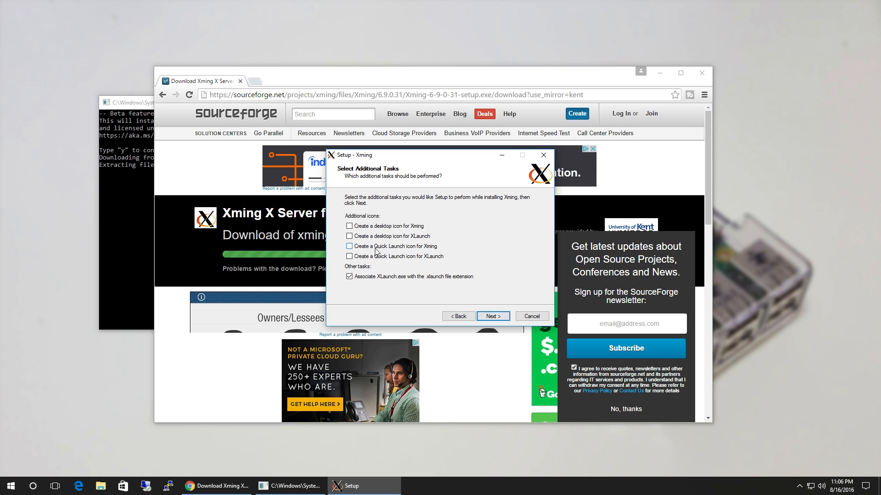
{"action": "left_click", "coordinate": [492, 315]}
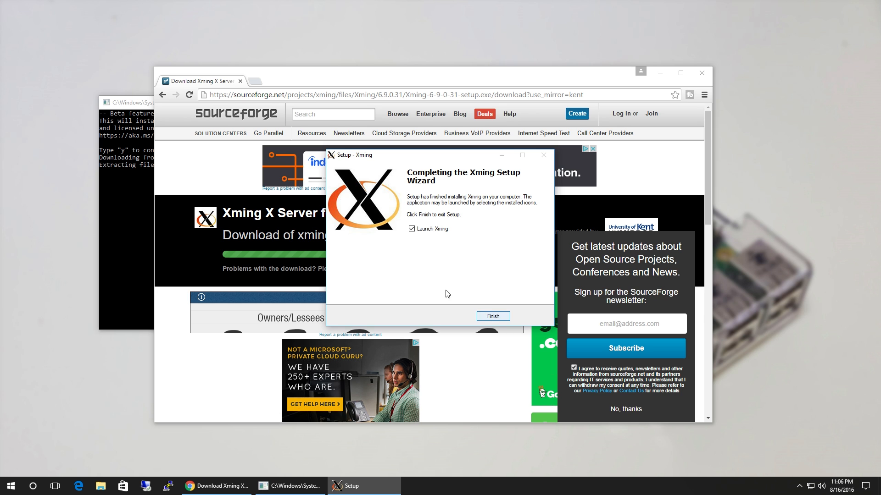
{"action": "left_click", "coordinate": [492, 315]}
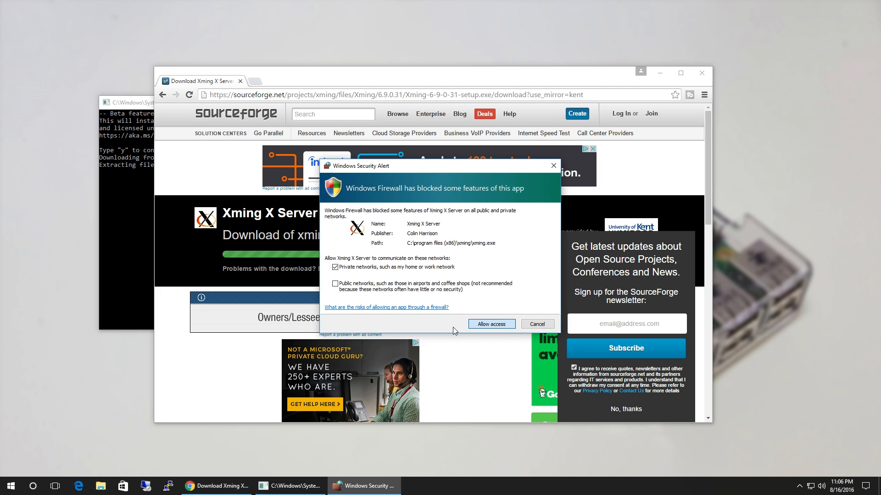
{"action": "left_click", "coordinate": [489, 324]}
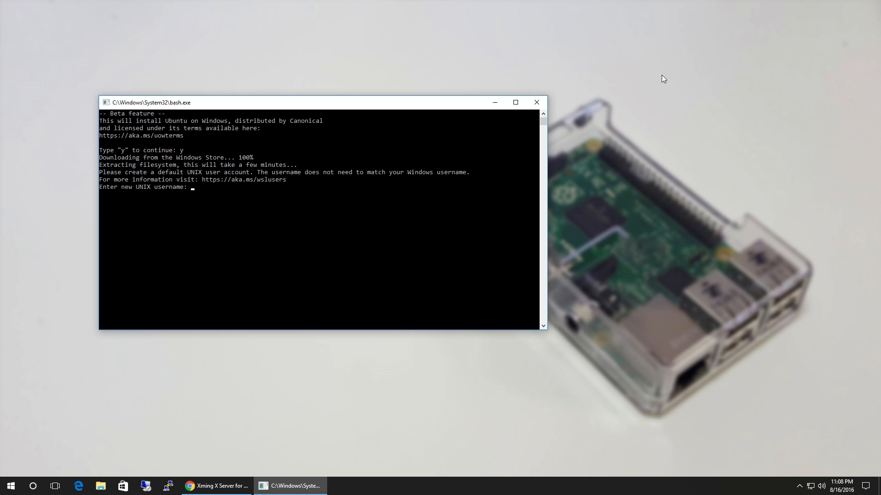
Create the UNIX user 'don' and run sudo apt-get update
{"action": "type", "text": "don"}
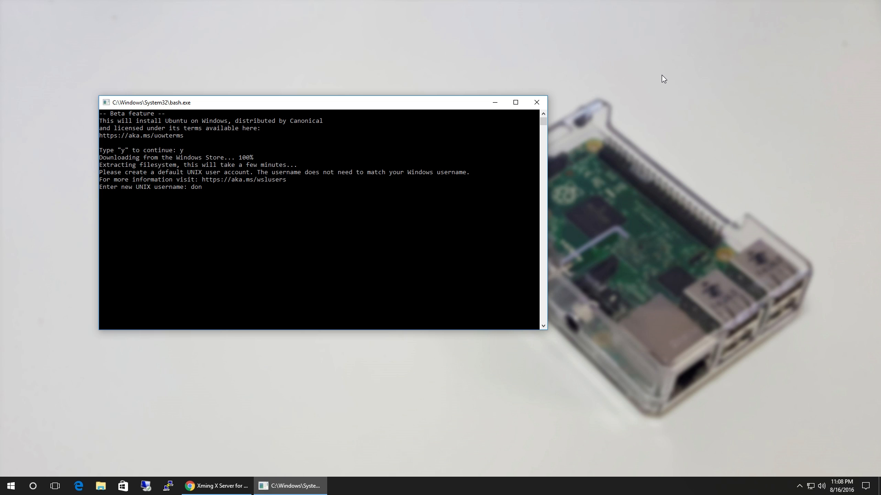
{"action": "key", "text": "Return"}
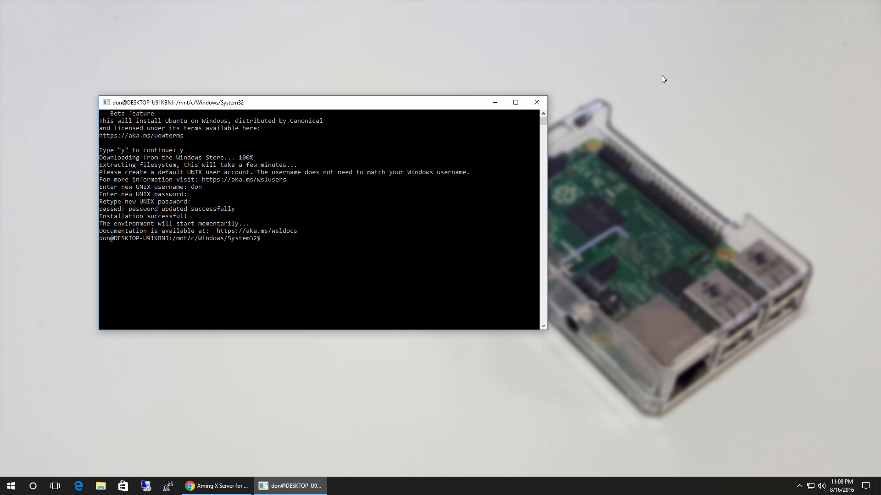
{"action": "type", "text": "su"}
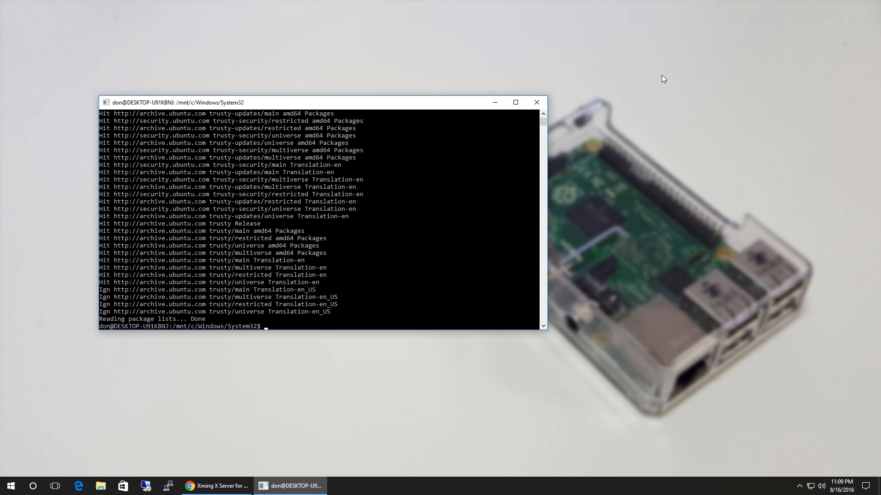
Run sudo apt-get install xchat and answer y to install its dependencies
{"action": "type", "text": "sudo apt-"}
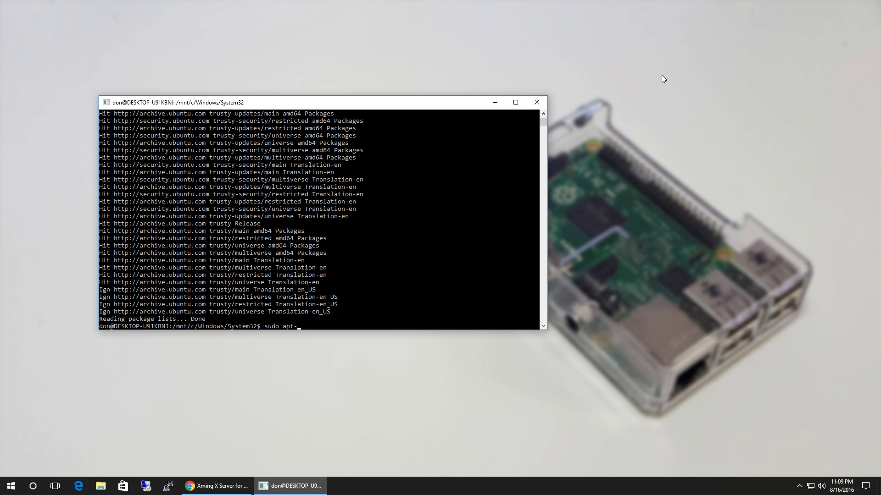
{"action": "type", "text": "get install xchate"}
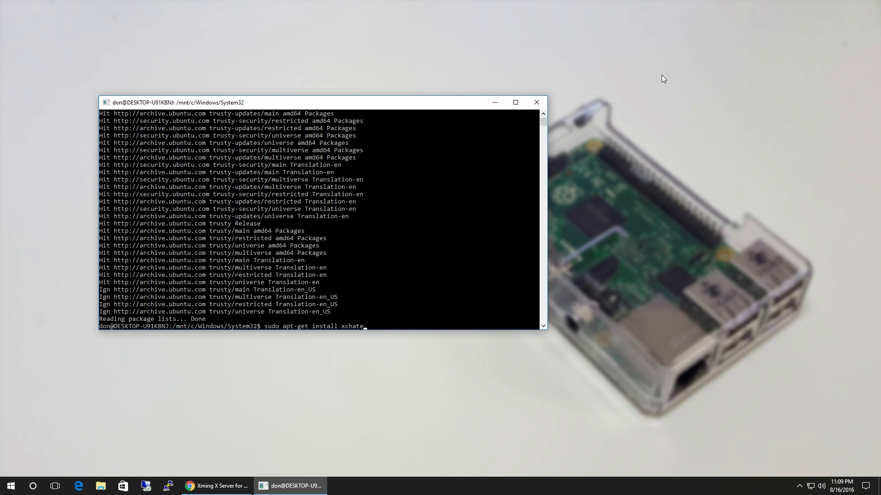
{"action": "key", "text": "Return"}
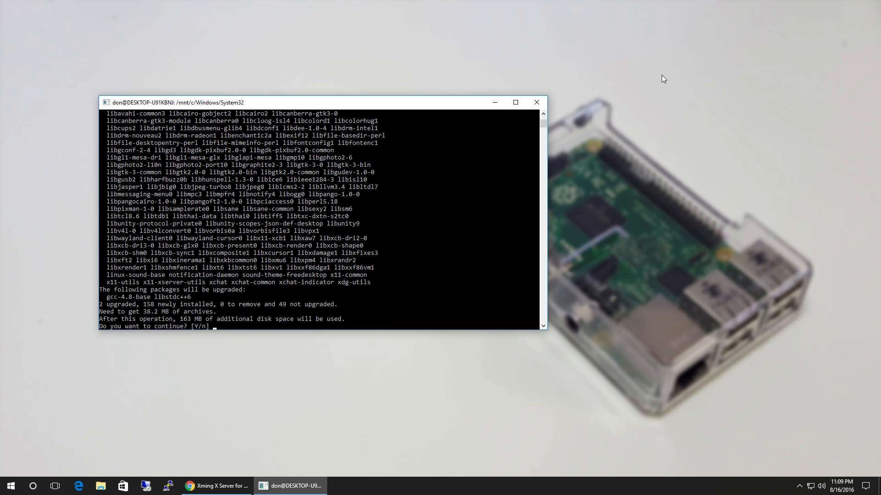
{"action": "type", "text": "y"}
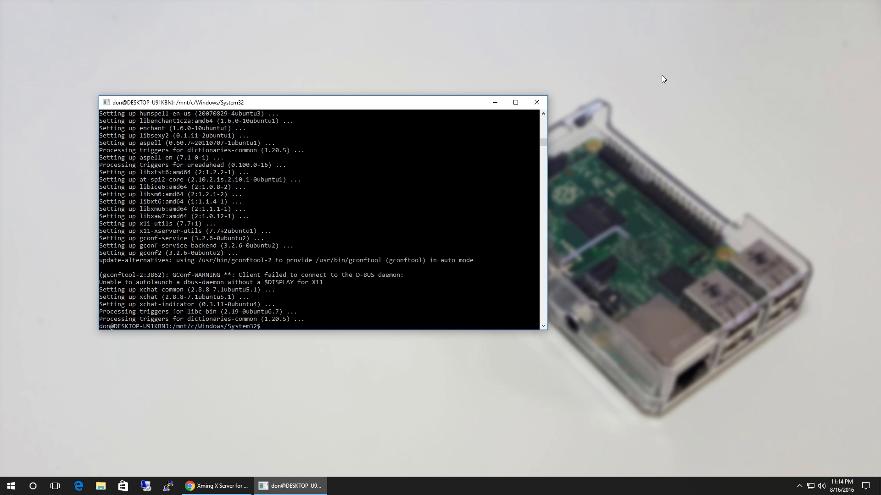
Export DISPLAY to point Bash's X apps at Xming
{"action": "type", "text": "expo"}
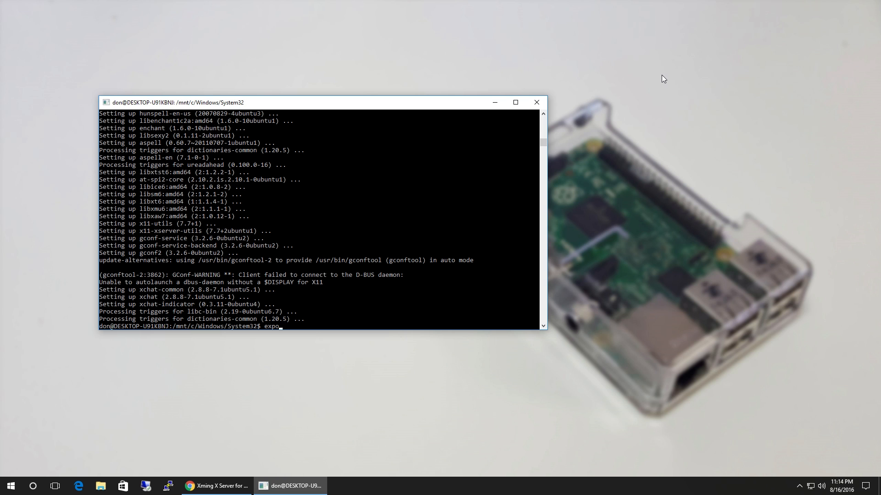
{"action": "type", "text": "rt DISPLAY"}
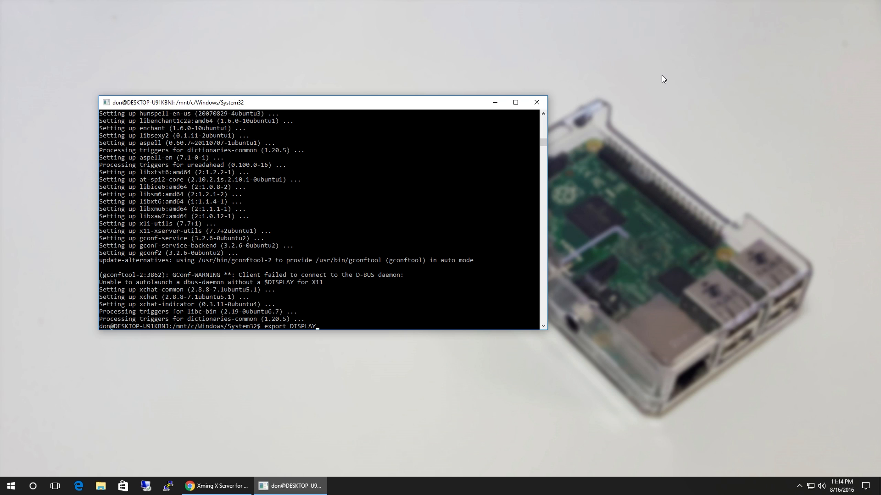
{"action": "key", "text": "Return"}
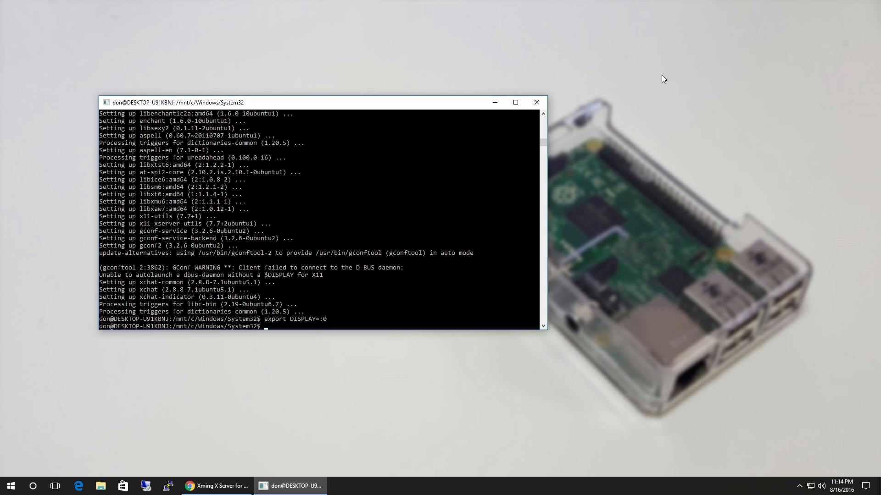
Launch XChat in the background with xchat &
{"action": "type", "text": "xch"}
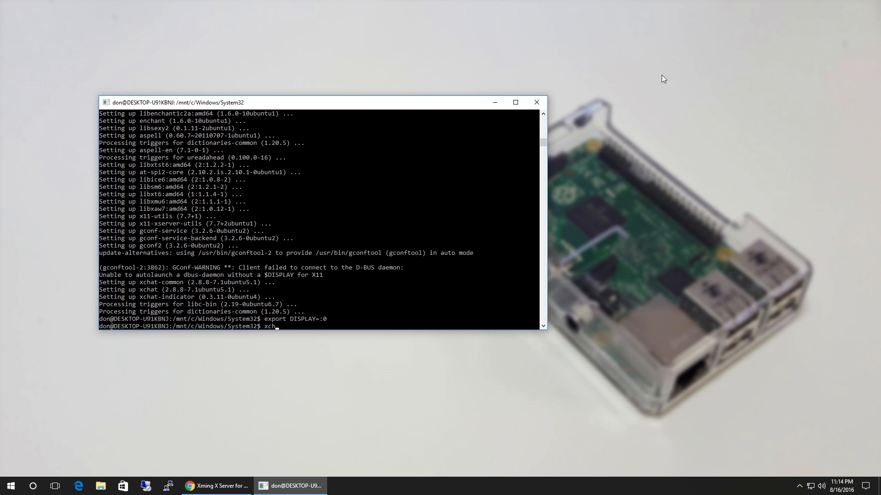
{"action": "type", "text": "at *"}
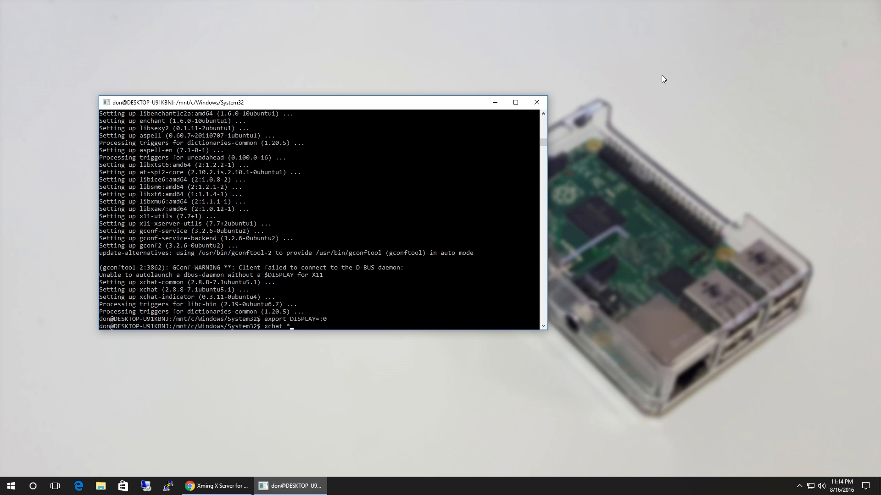
{"action": "key", "text": "Return"}
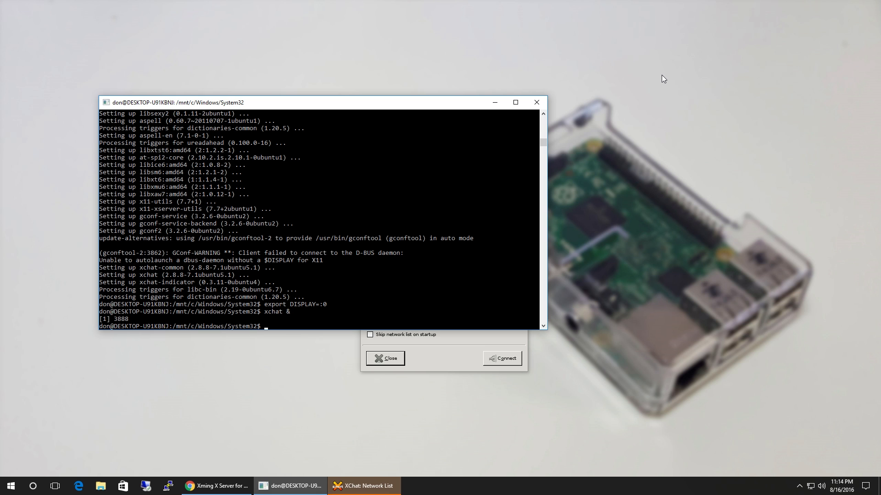
Bring the XChat Network List window forward and close it
{"action": "left_click", "coordinate": [363, 486]}
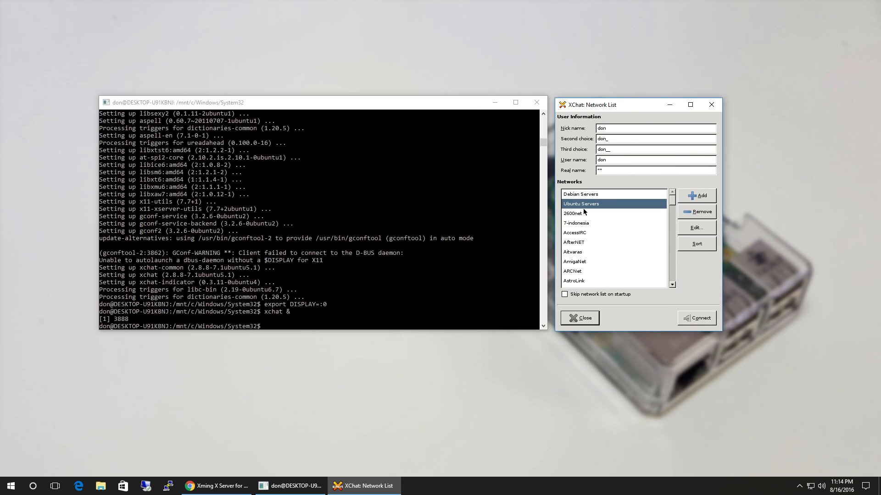
{"action": "left_click", "coordinate": [579, 318]}
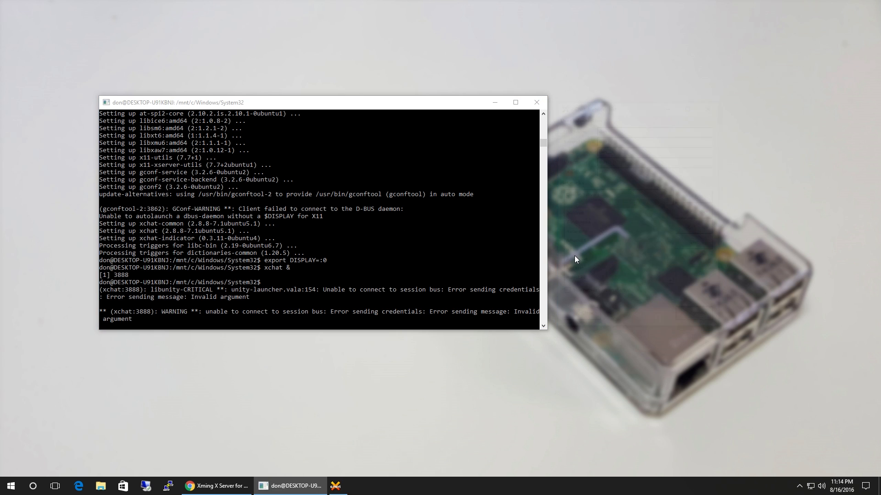